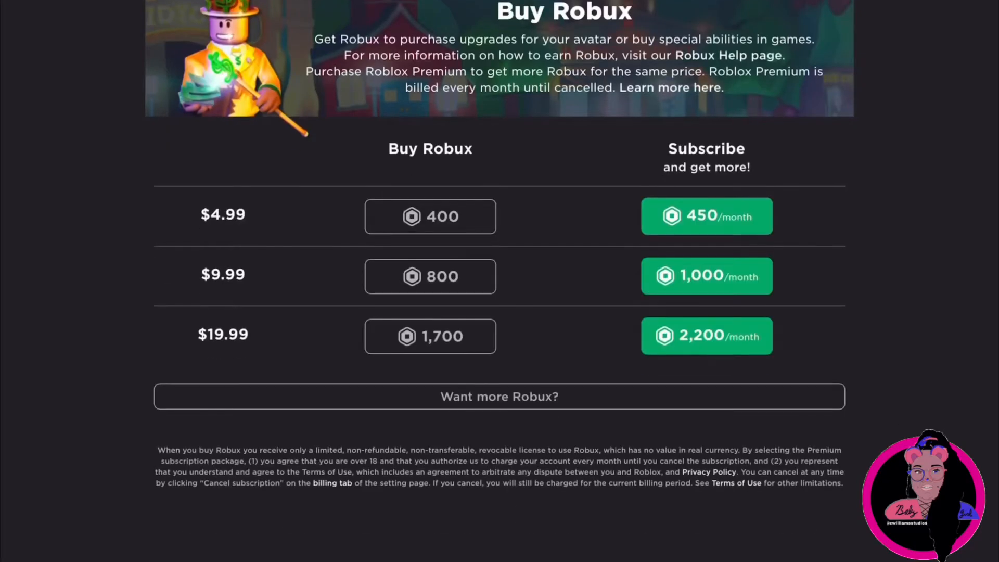
- Log out of the current Roblox account from the gear menu at the top right
left_click(942, 3)
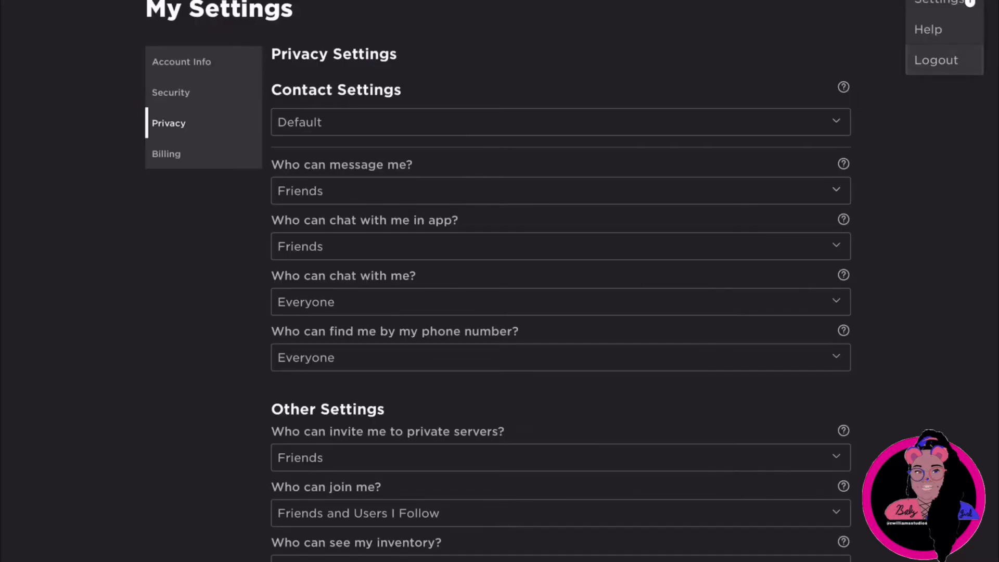
left_click(935, 61)
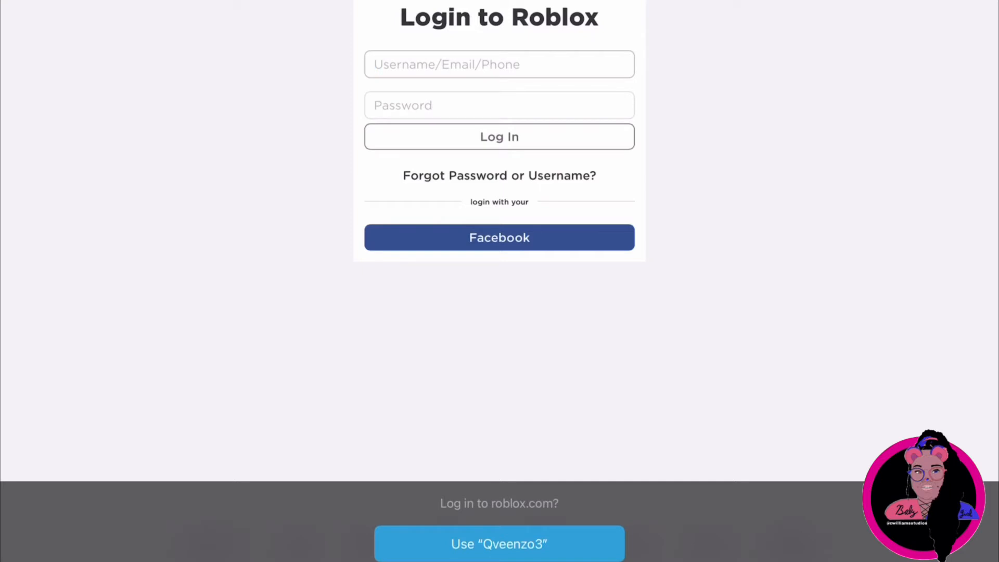
- Sign in as user 'Wvee', reaching that account's moderation warning page
left_click(499, 63)
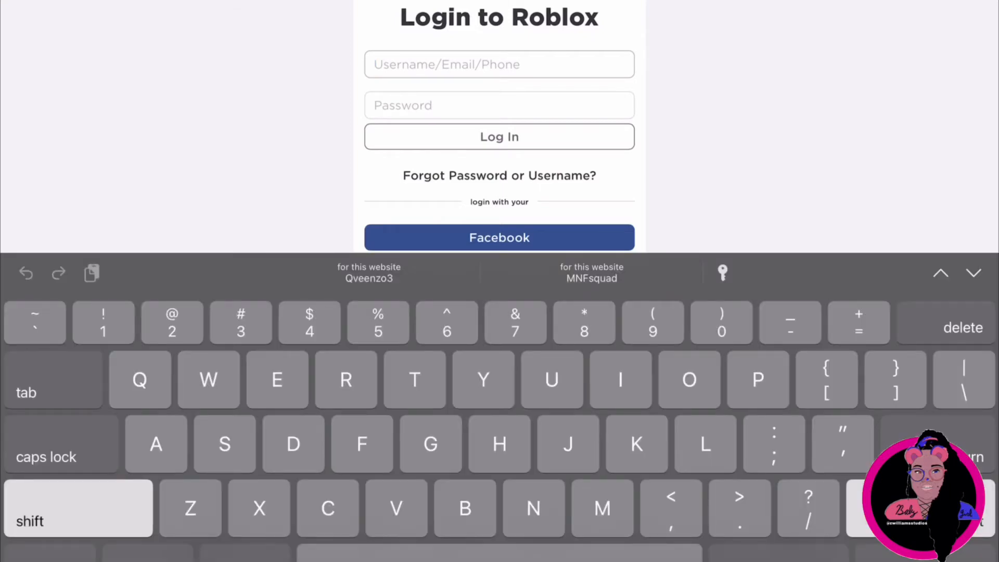
type("Wvee")
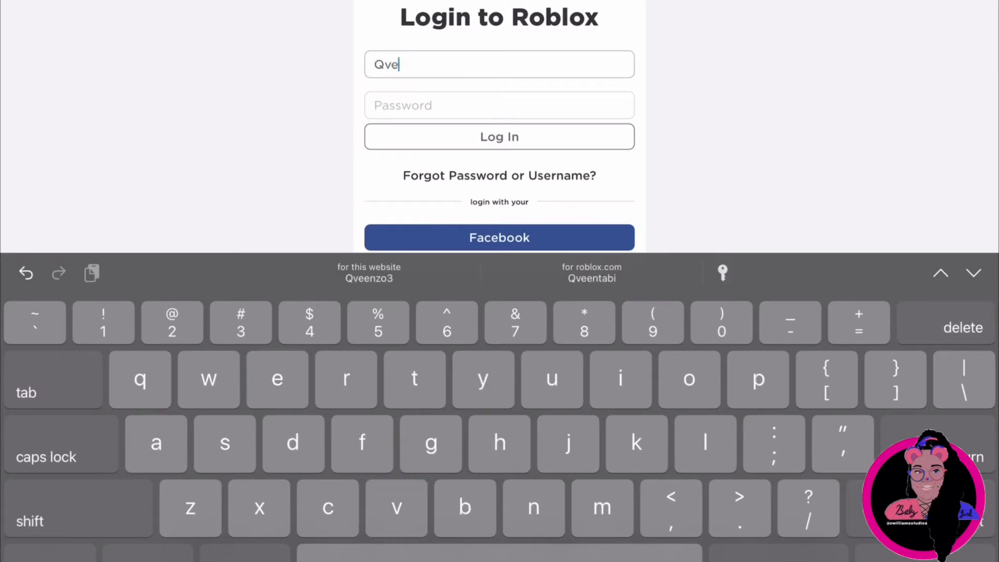
type("ent")
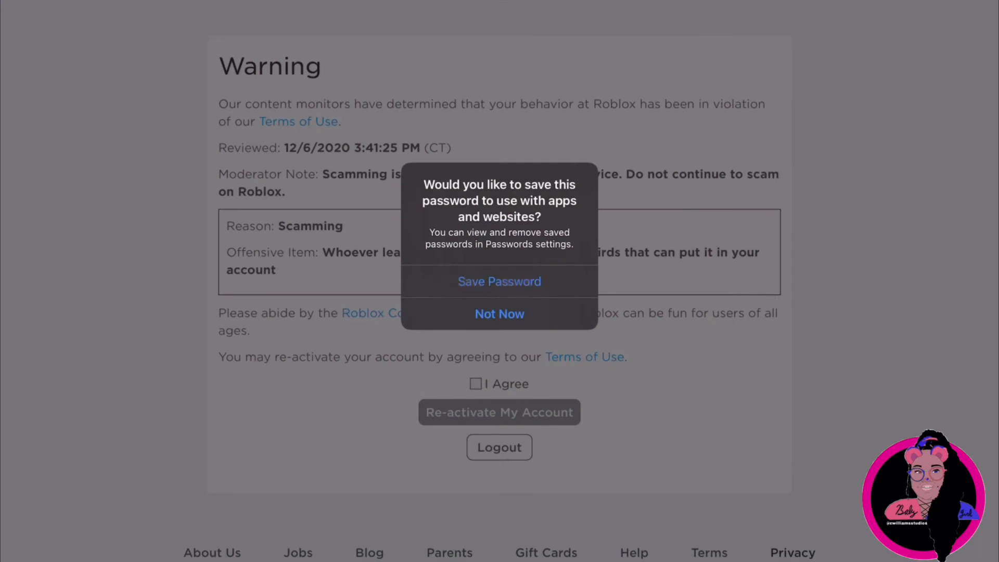
- Decline saving the password, tick I Agree and Re-activate My Account
left_click(500, 313)
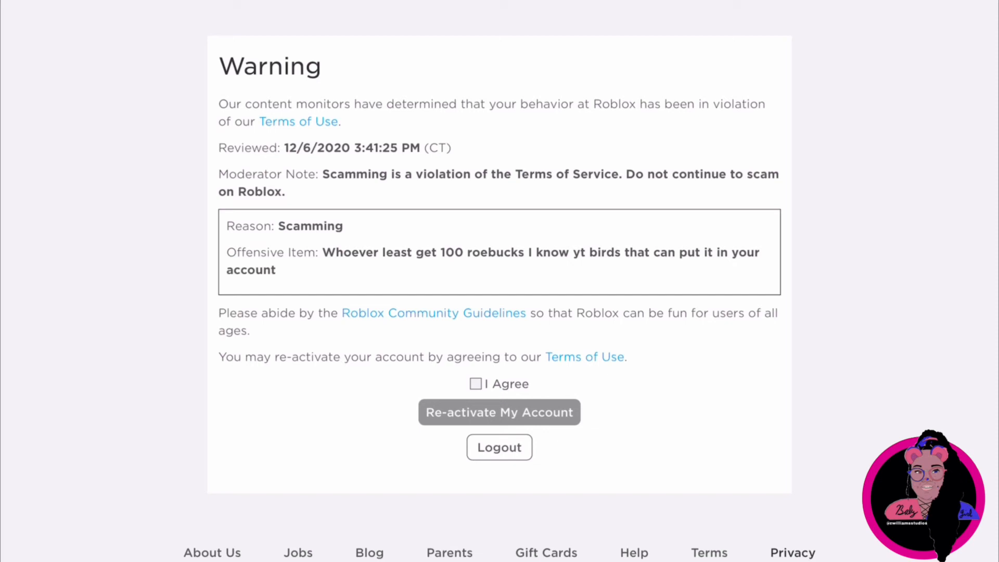
left_click(475, 383)
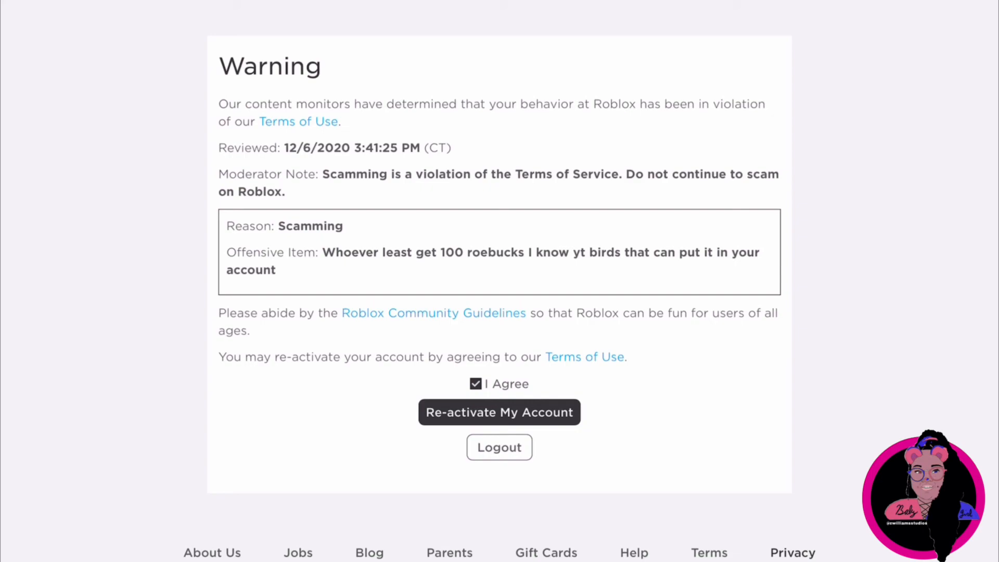
left_click(499, 412)
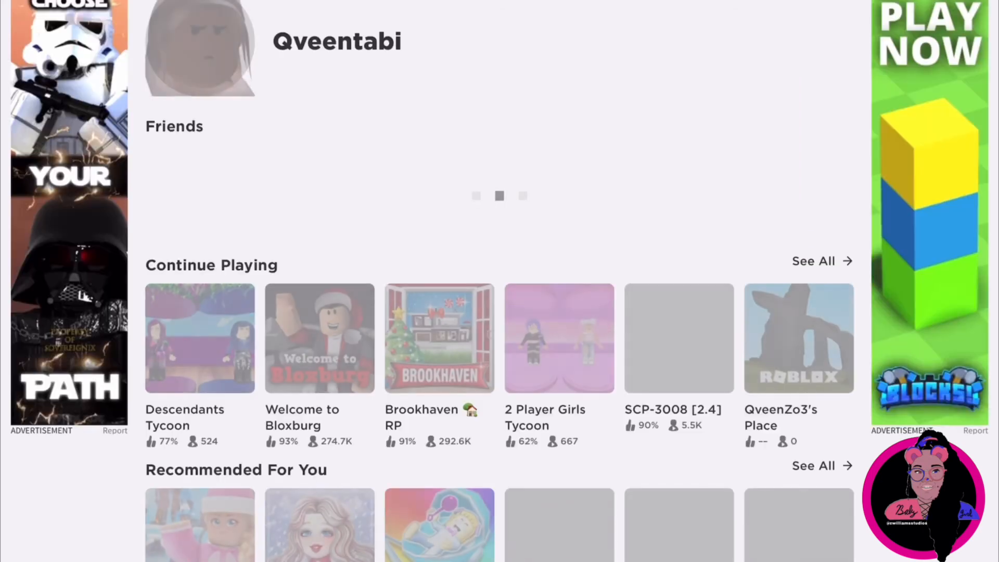
- Open a friend's profile from the Friends row on the home page
scroll("down", 3)
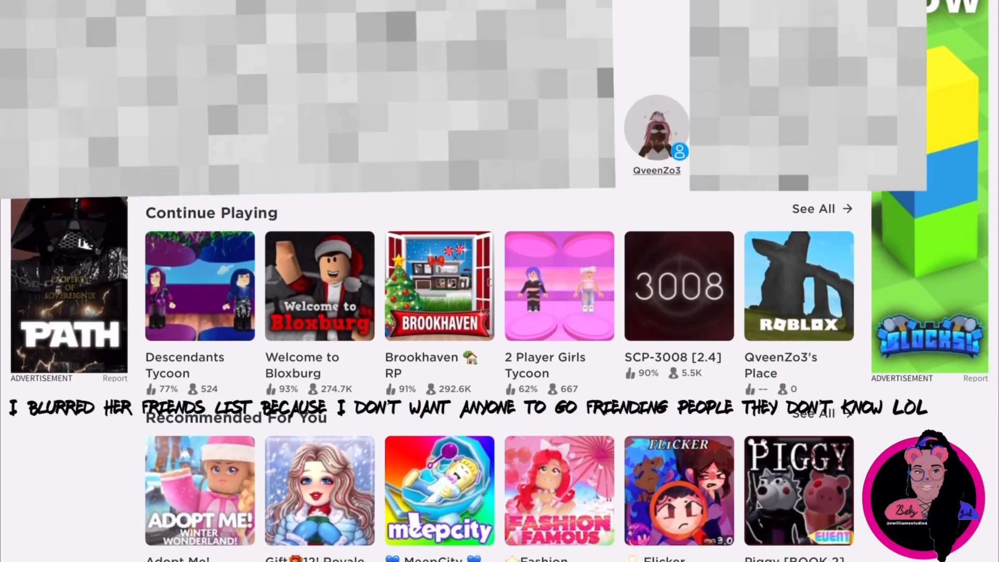
left_click(657, 130)
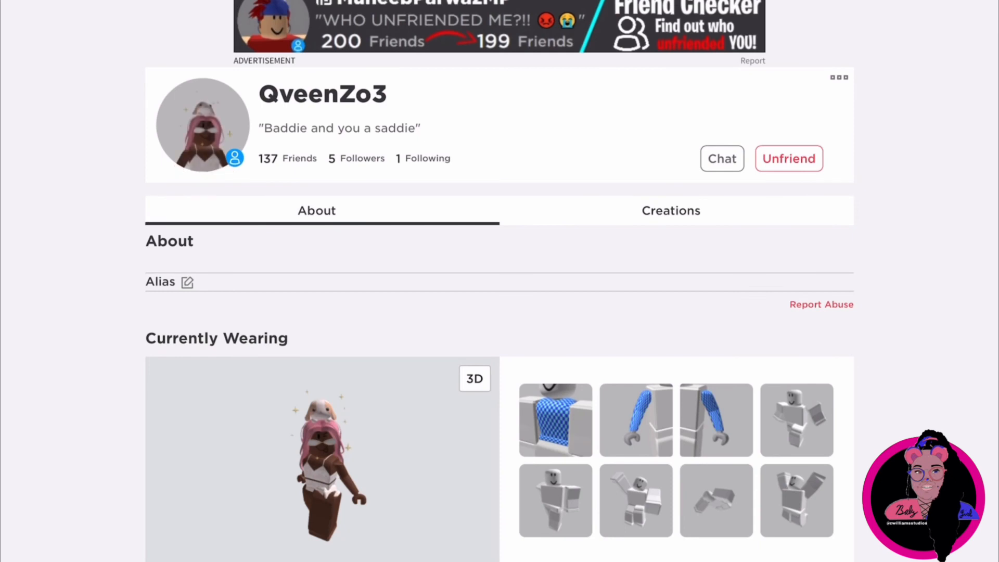